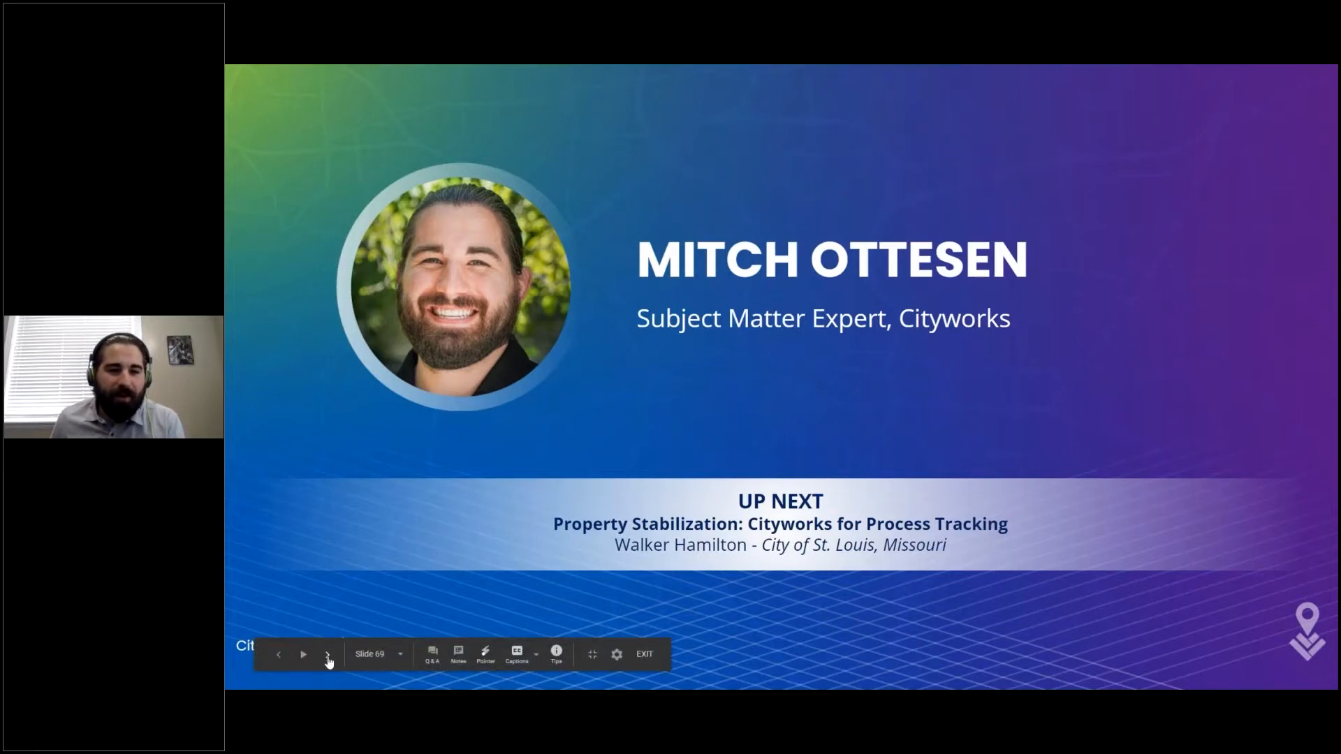
Advance the slideshow to the slide on automating work order creation from an inspection.
left_click(303, 653)
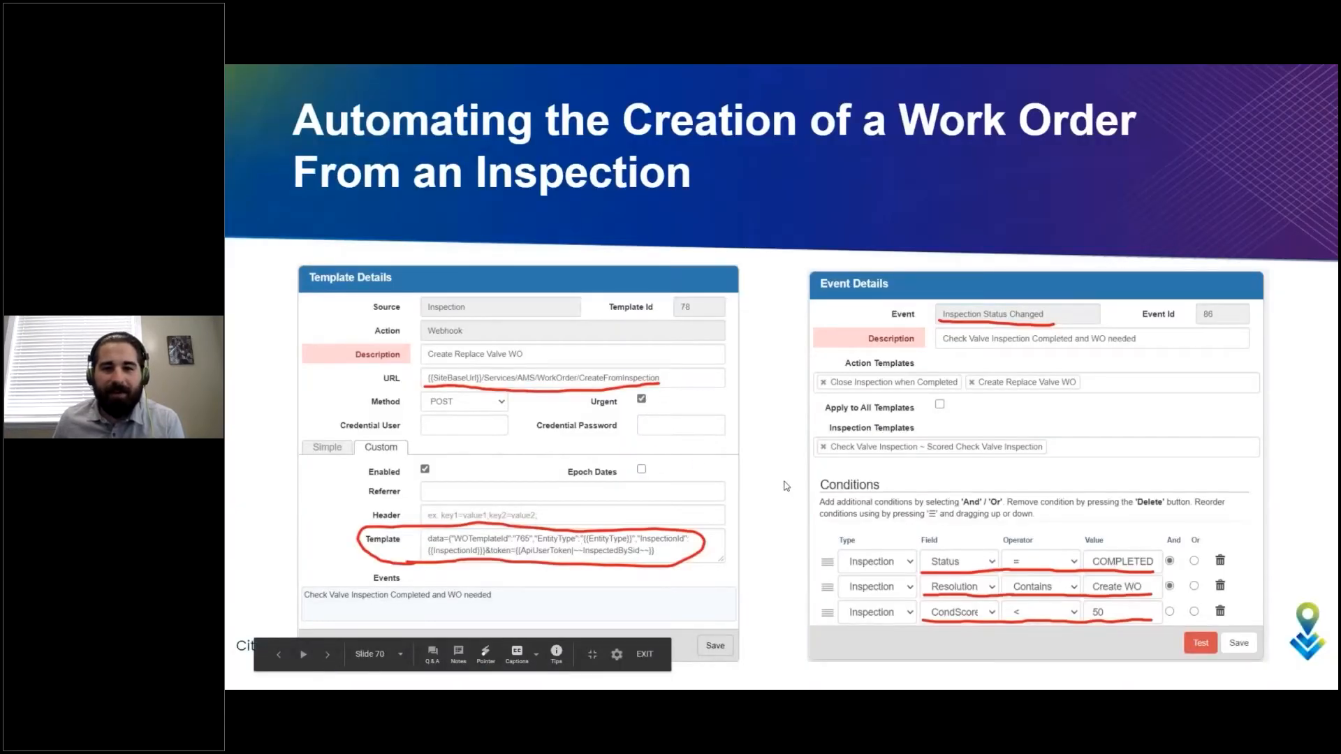
mouse_move(1229, 182)
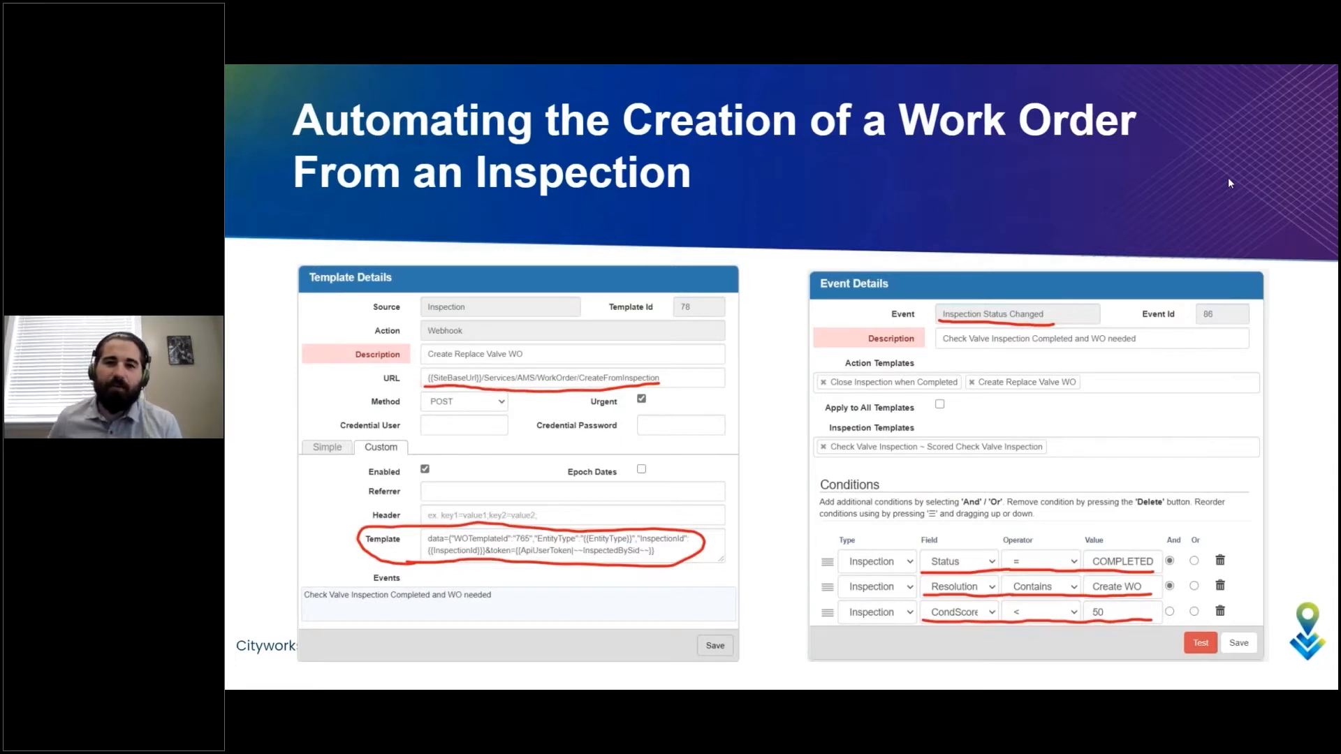
mouse_move(893, 194)
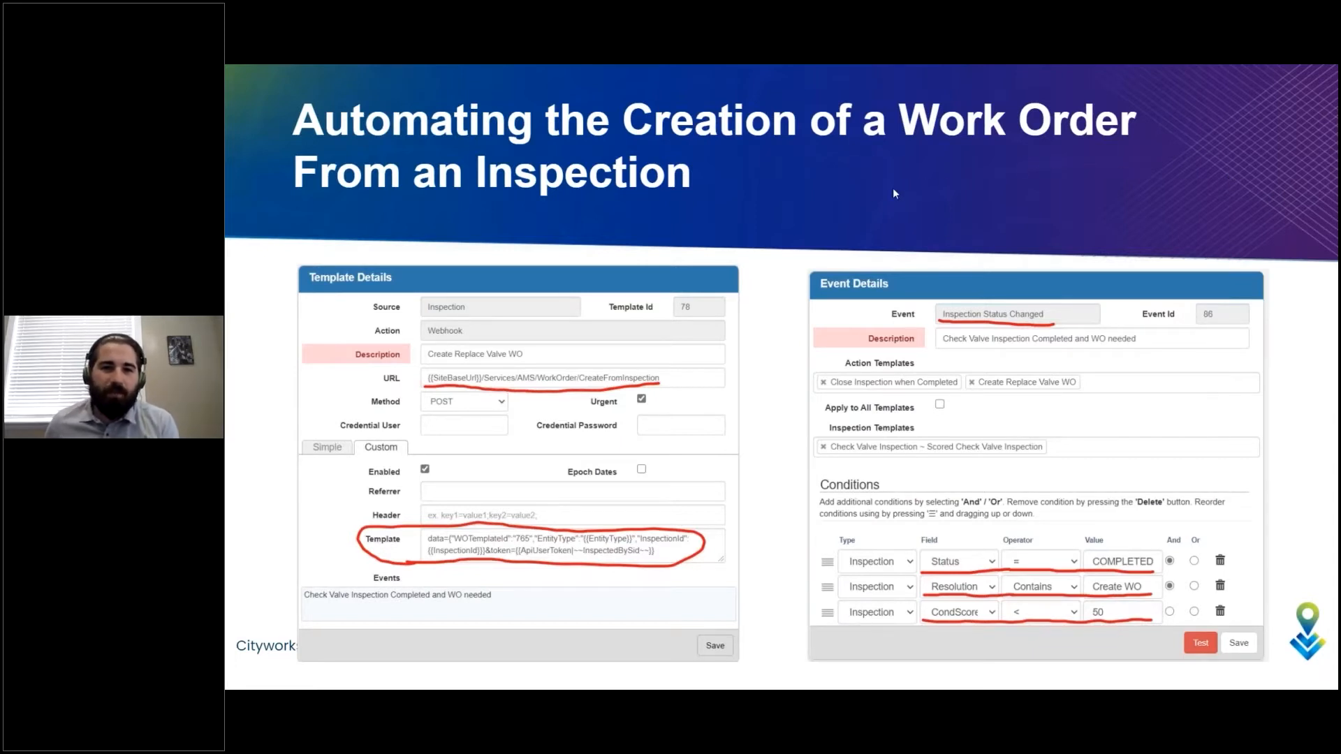
mouse_move(702, 600)
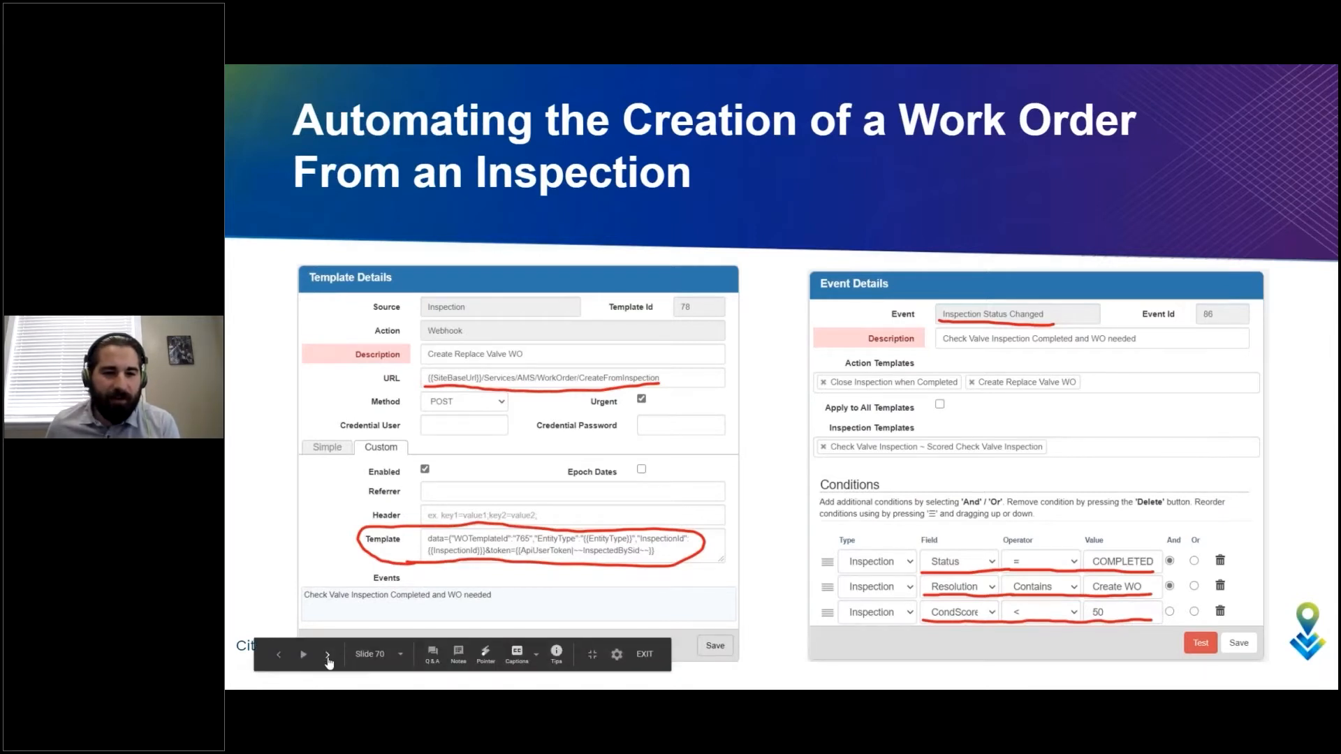
Select water valve asset 24674 in the Assets grid and start Create Inspection(s) for it.
left_click(328, 653)
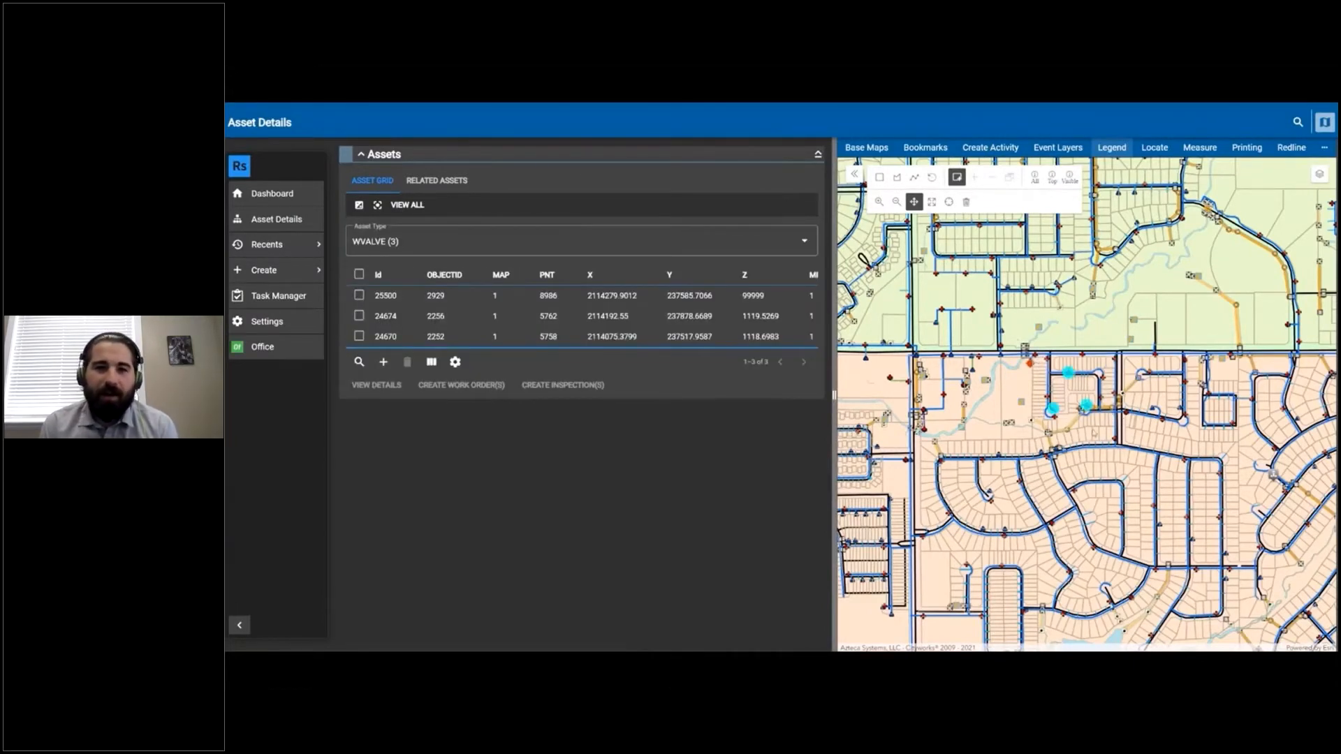
left_click(359, 294)
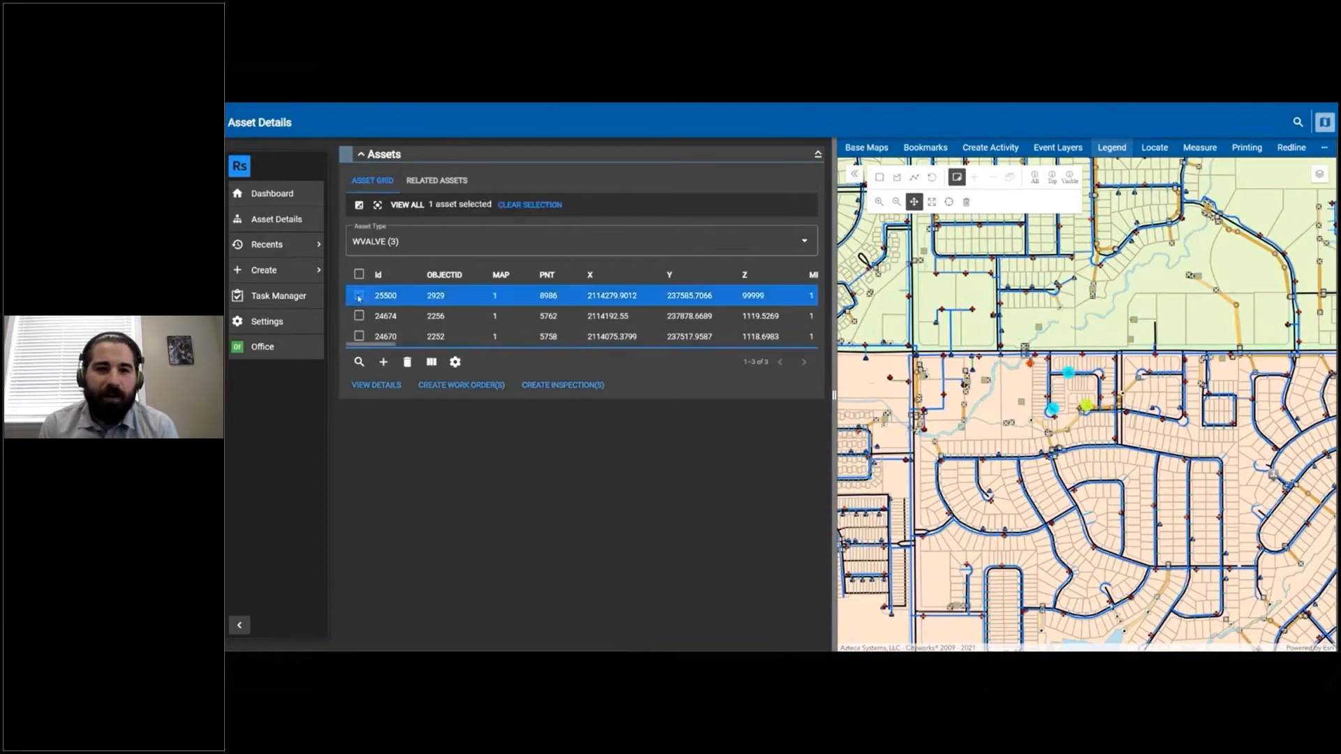
left_click(359, 294)
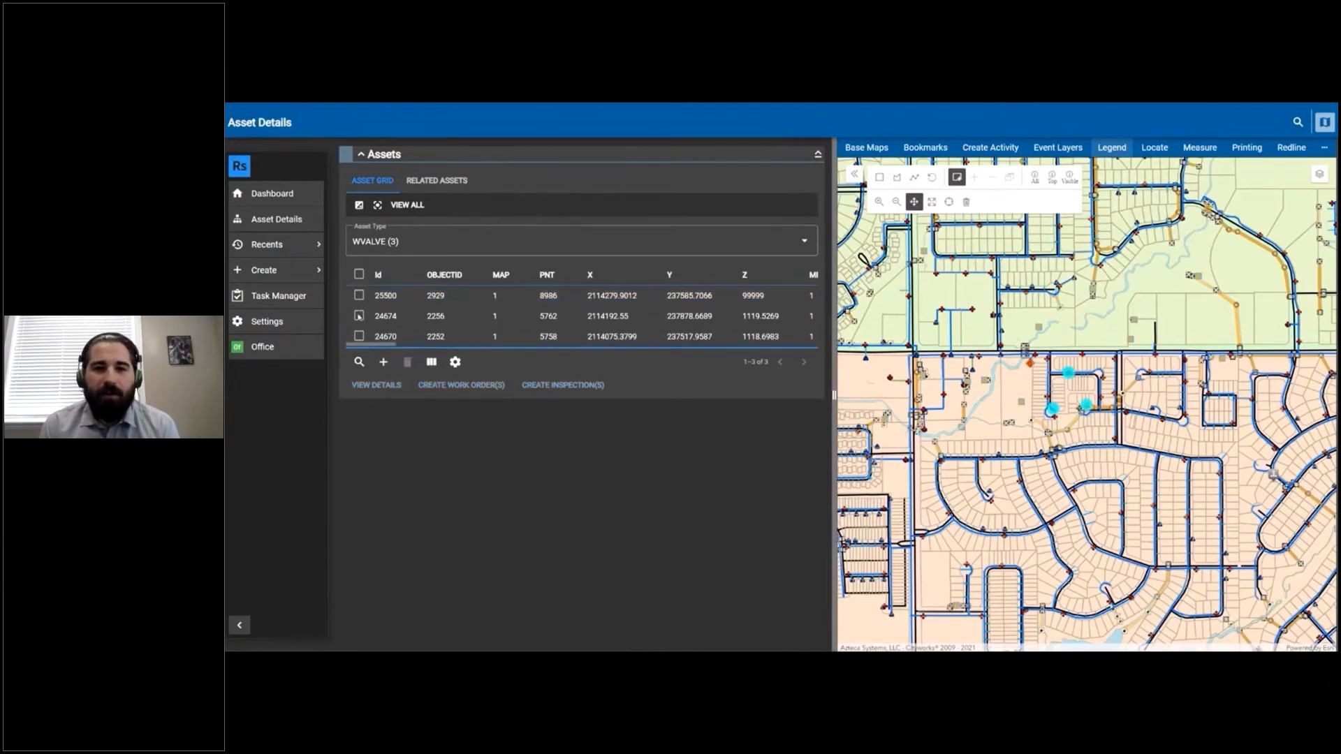
left_click(359, 316)
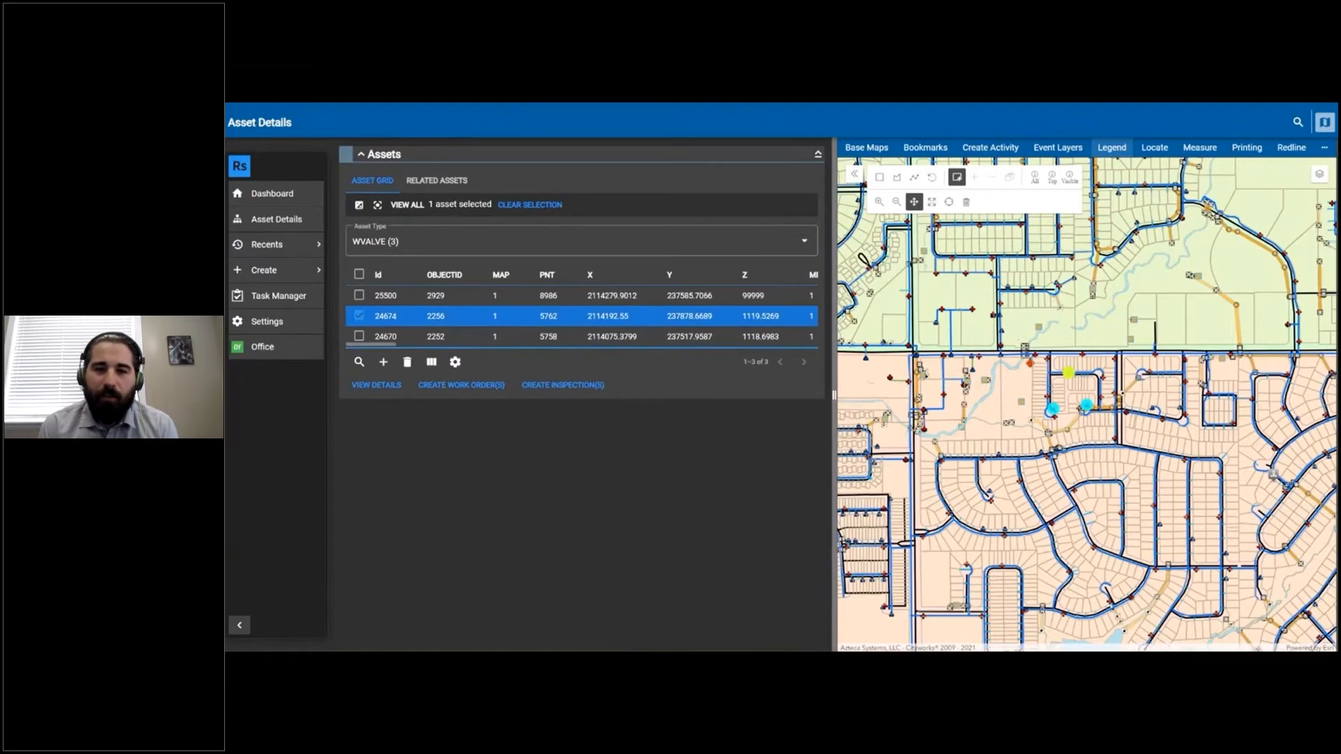
left_click(561, 385)
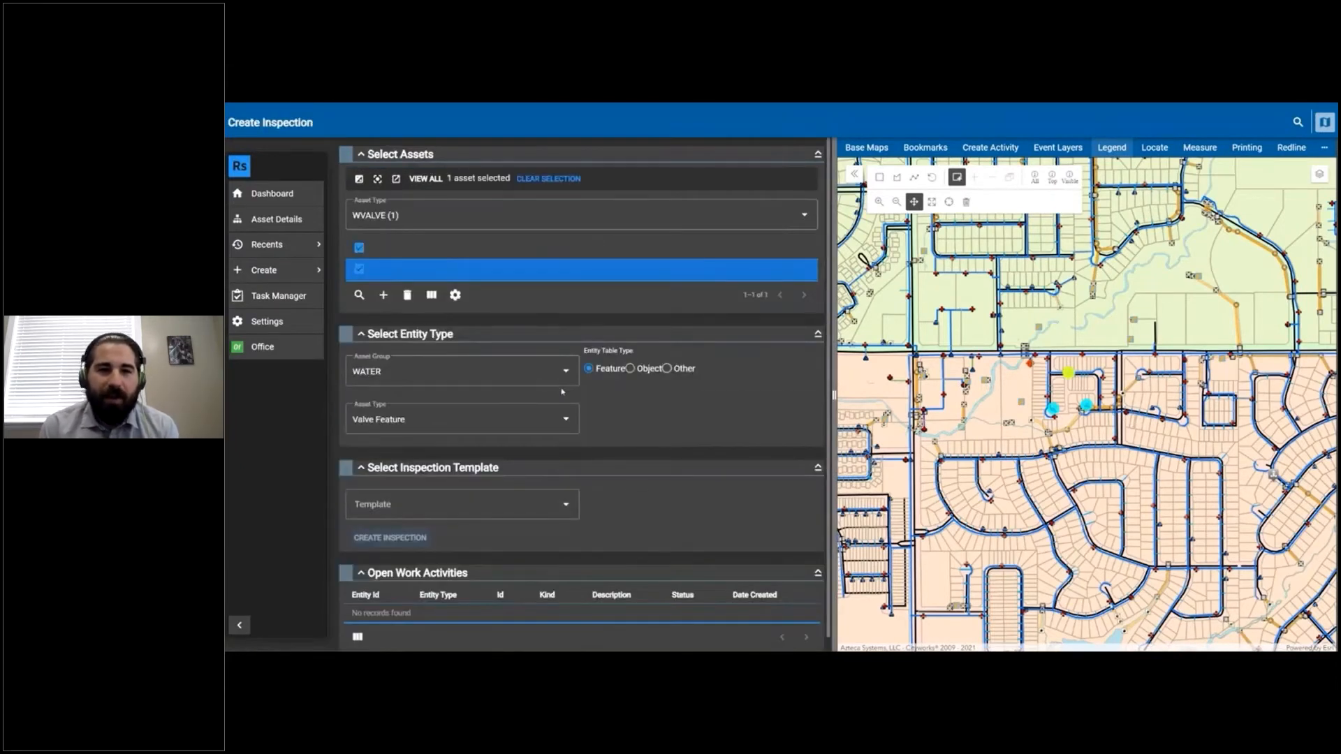
Create a Check Valve Inspection from the template, producing open inspection 17309 for valve 24674.
left_click(462, 504)
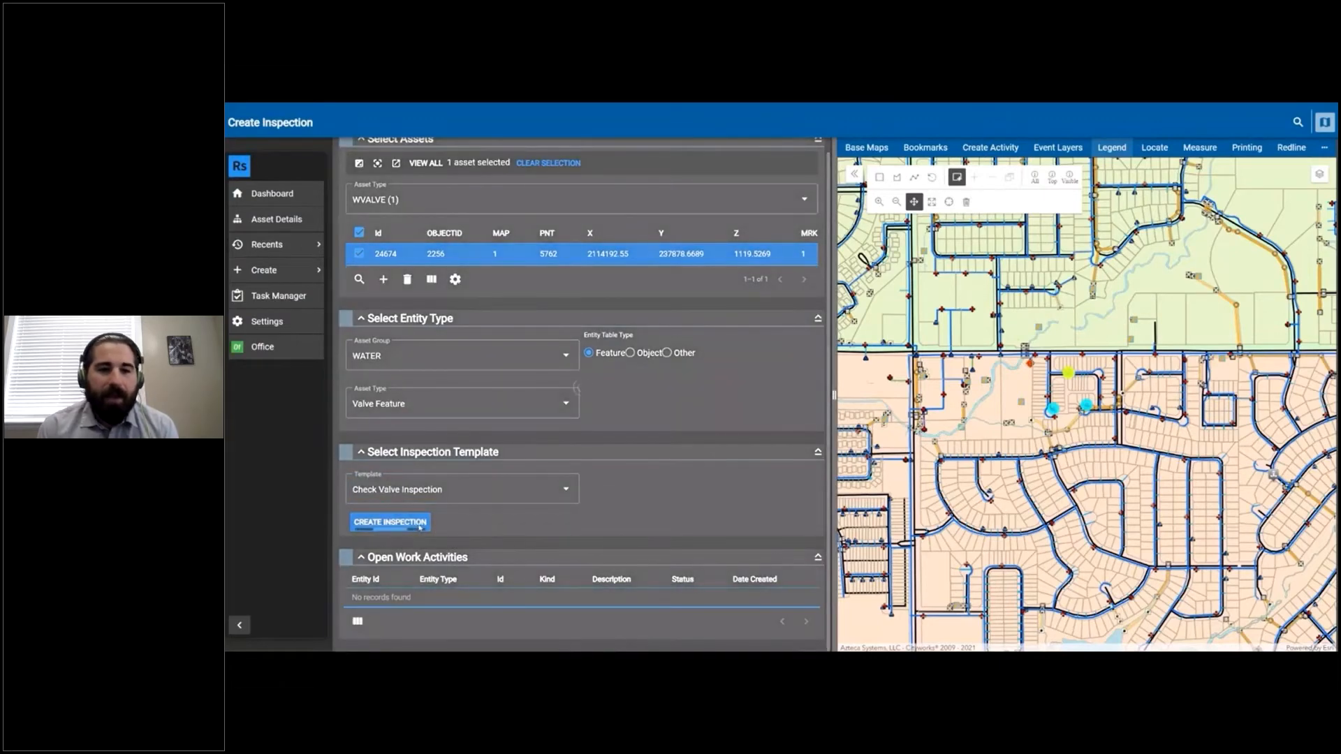
mouse_move(506, 536)
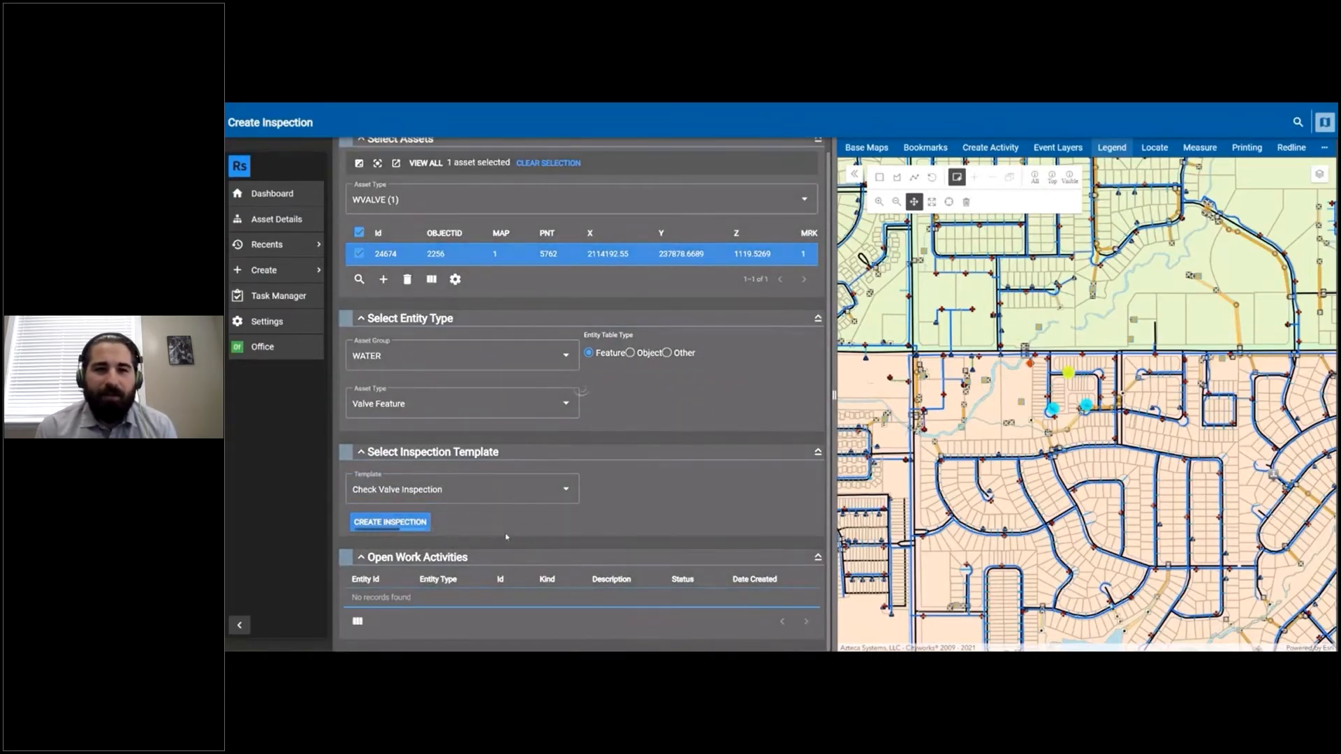
left_click(389, 521)
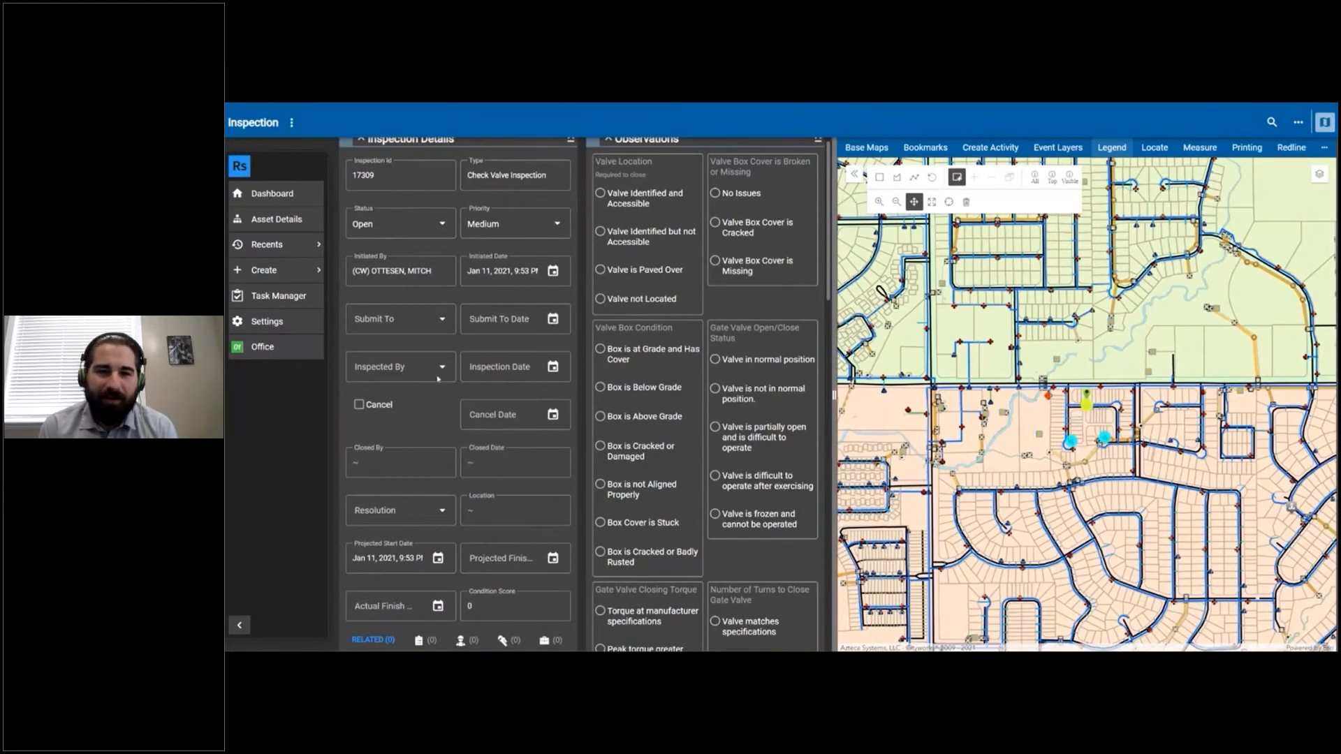
left_click(441, 368)
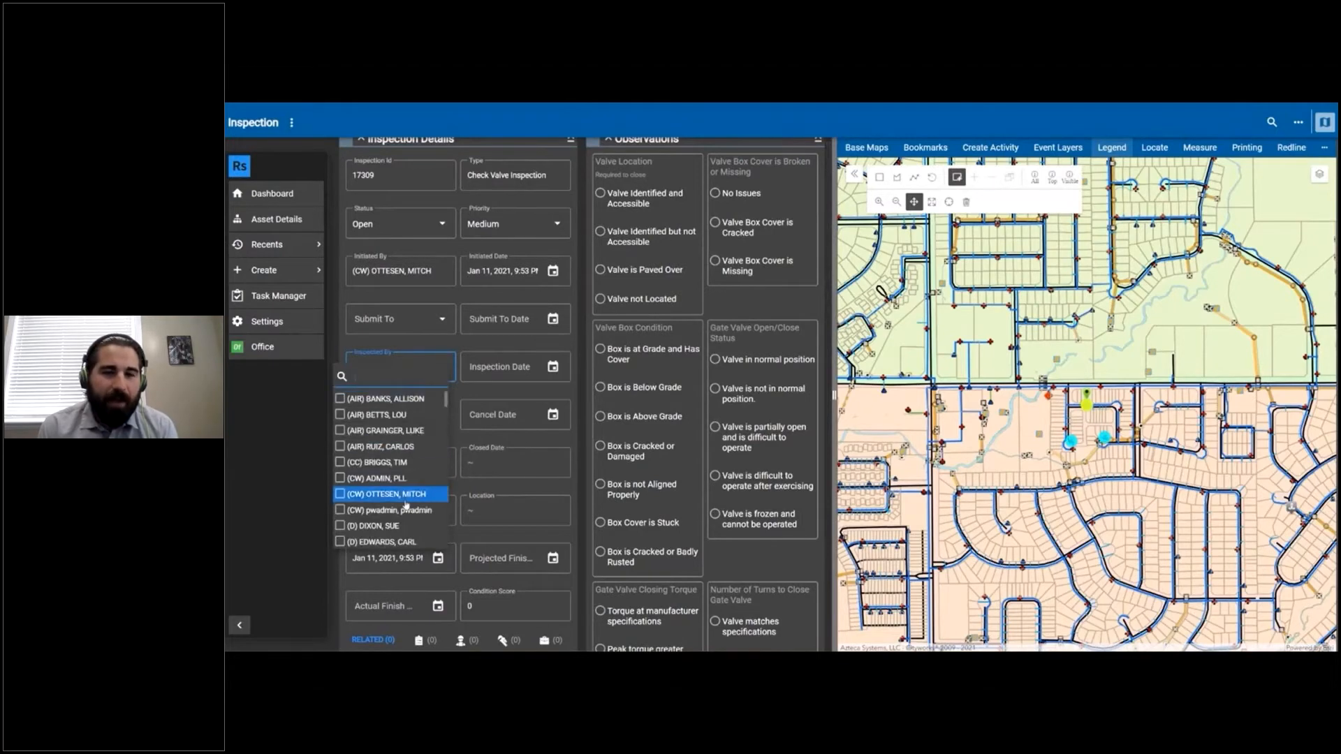
left_click(389, 492)
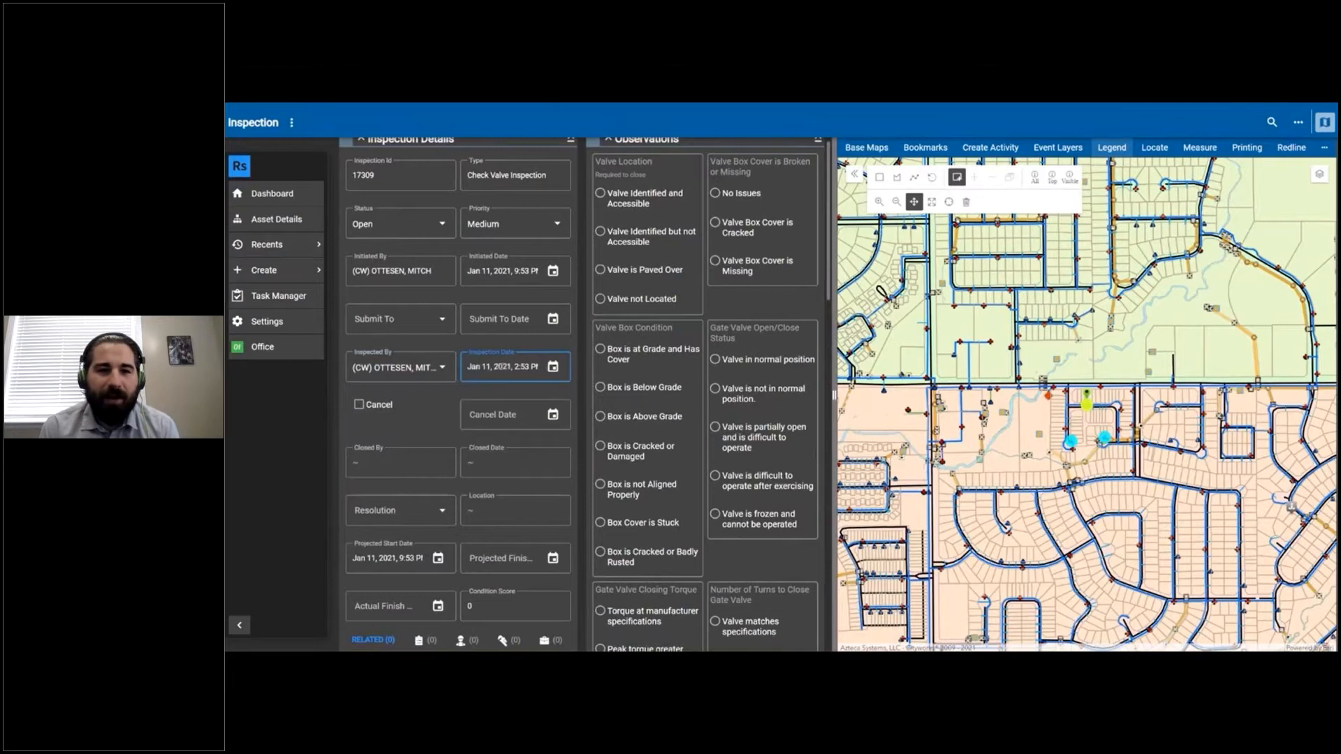
mouse_move(616, 317)
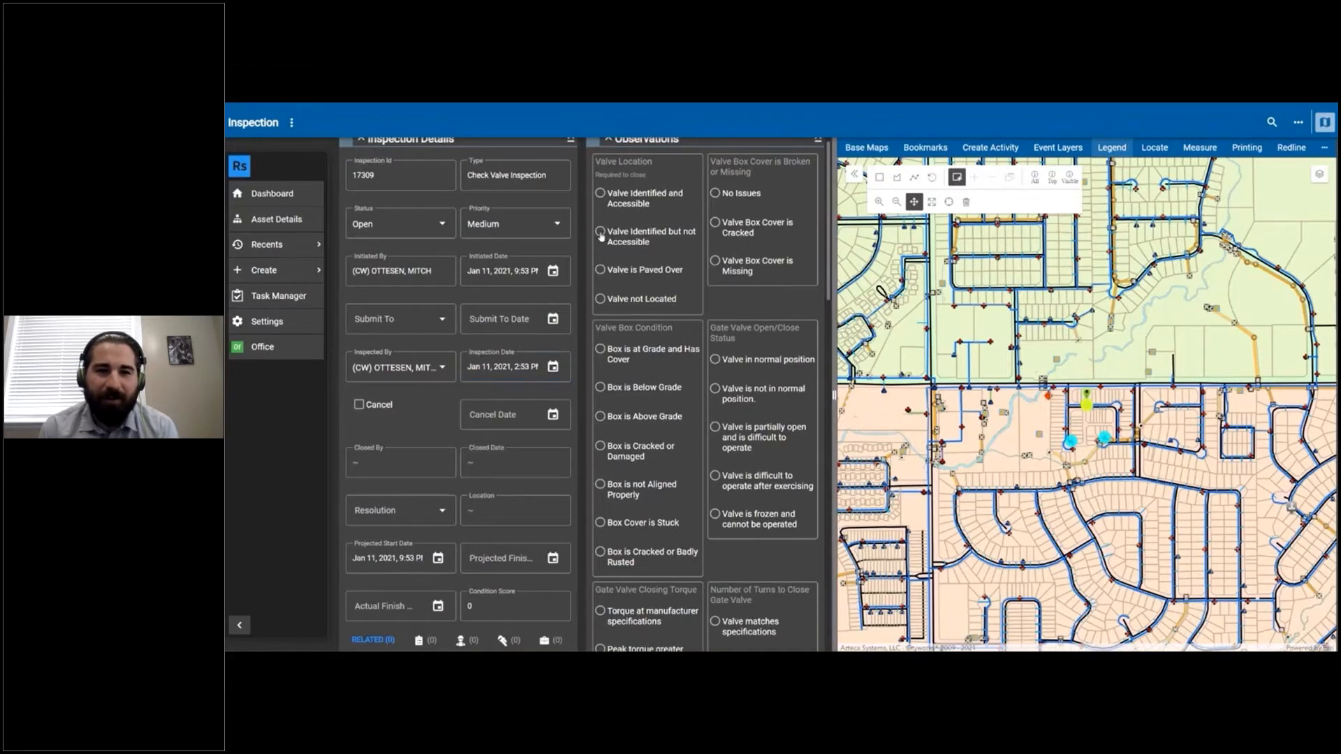
Record observations: box below grade, valve partially open, peak torque within 60%, leak at end connections.
left_click(600, 236)
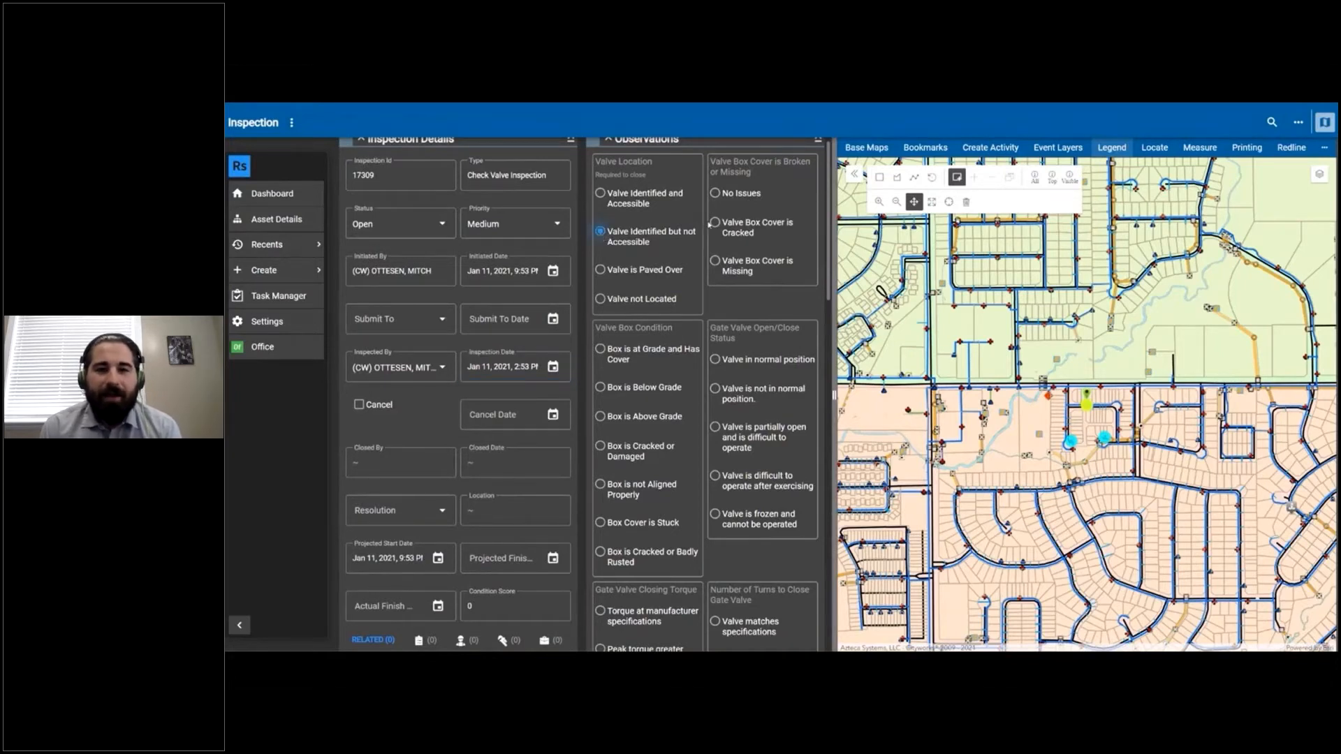
left_click(713, 222)
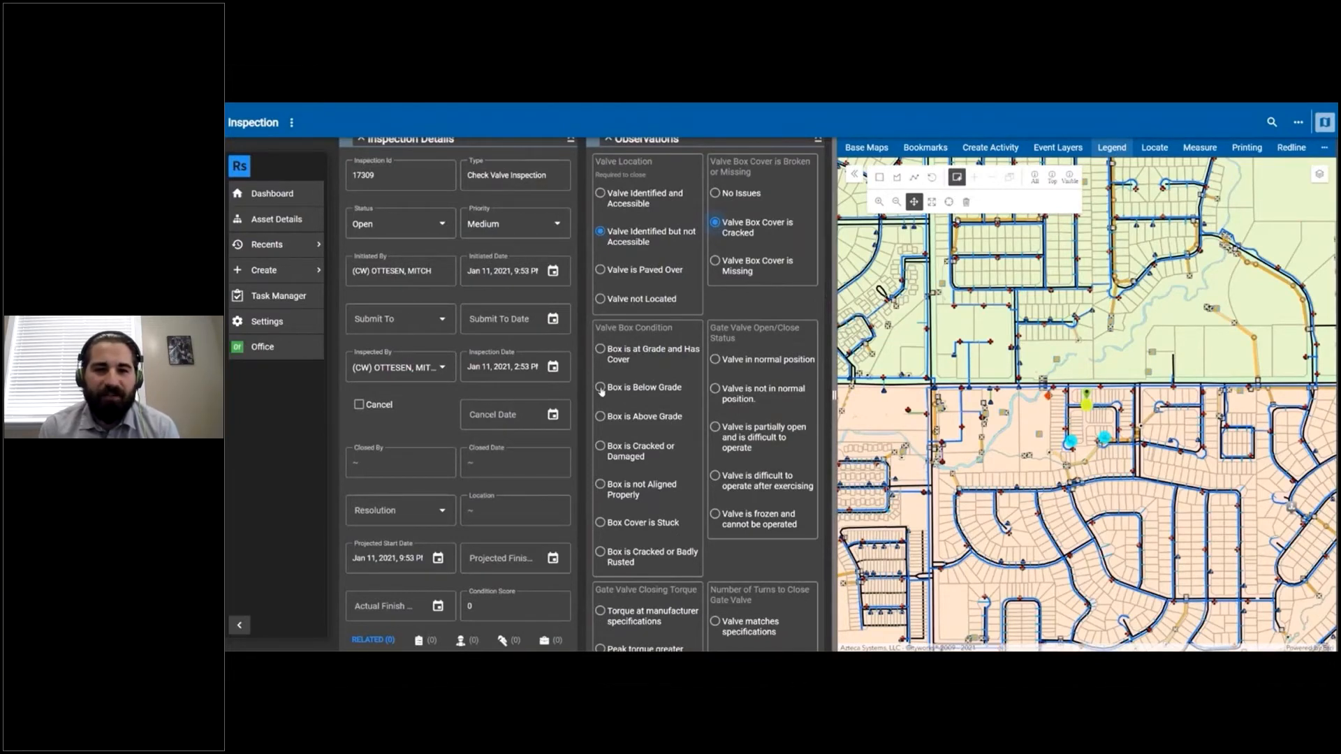
left_click(601, 390)
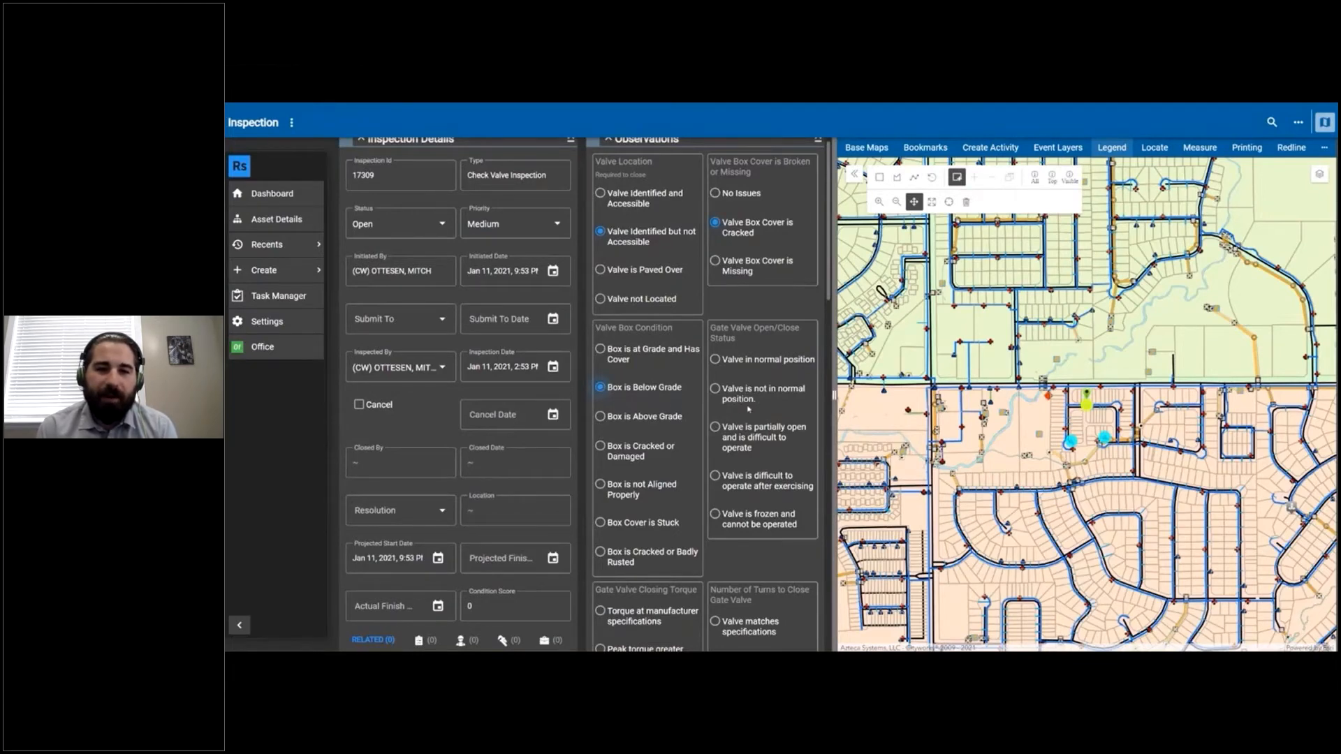
left_click(702, 427)
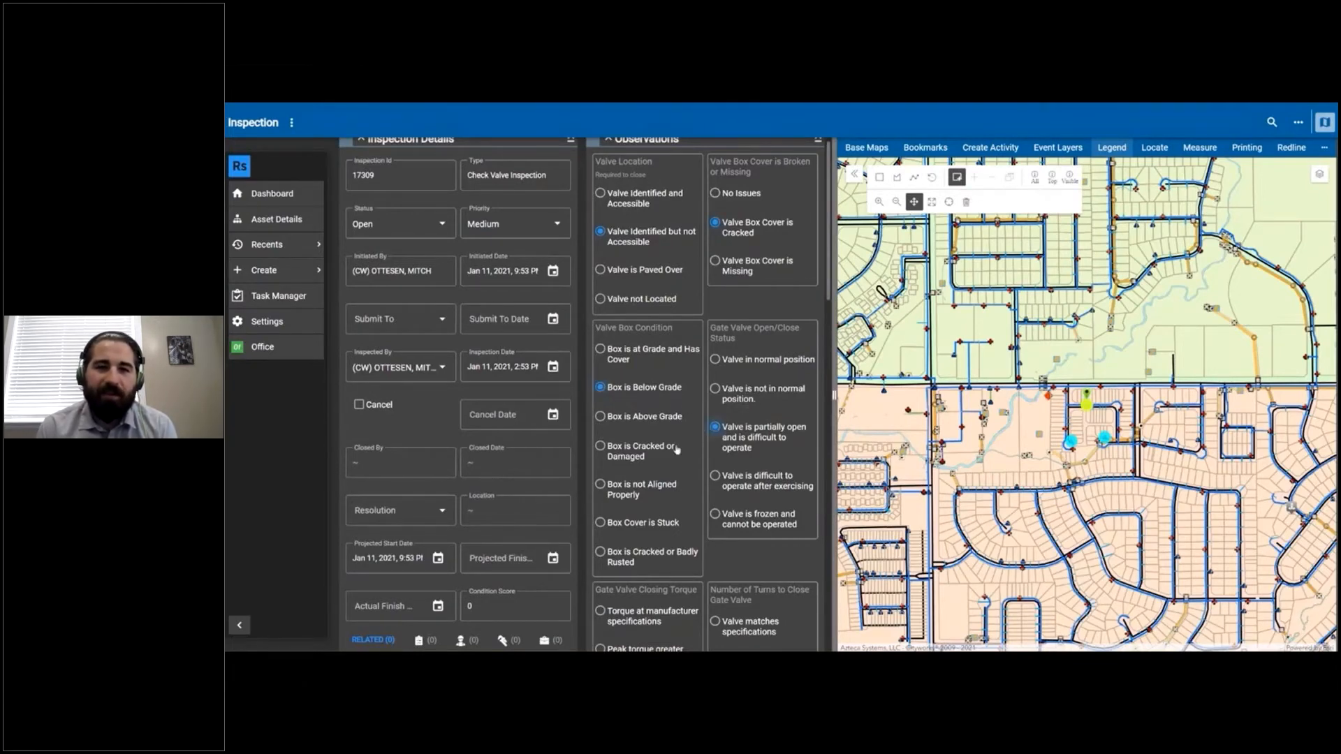
scroll("down", 3)
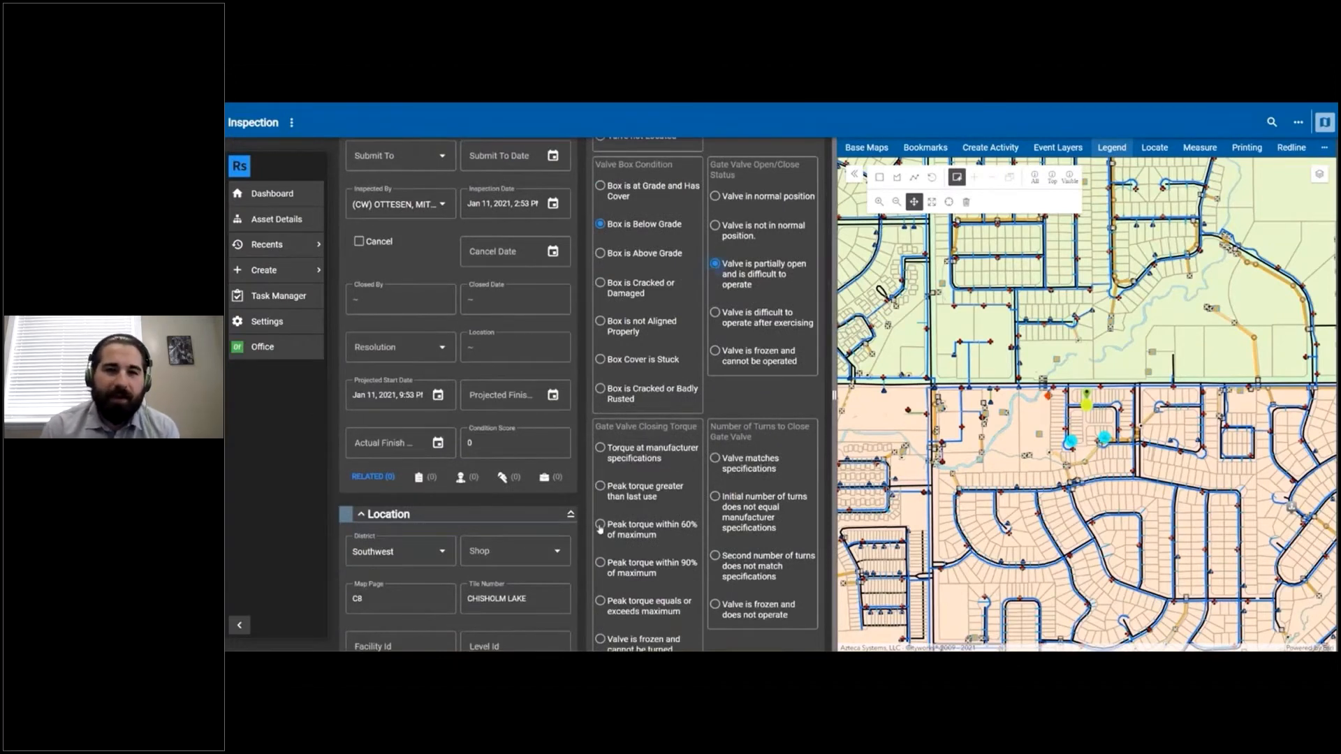
left_click(599, 524)
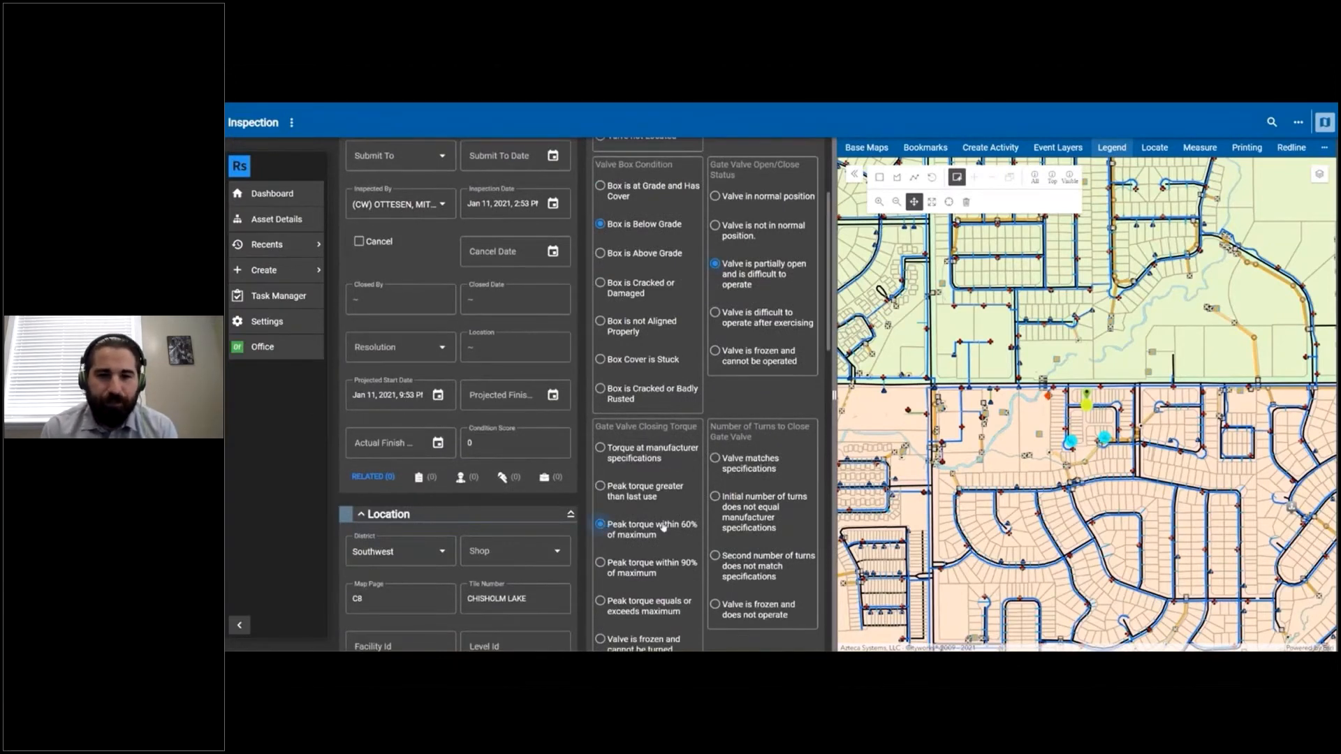
scroll("down", 3)
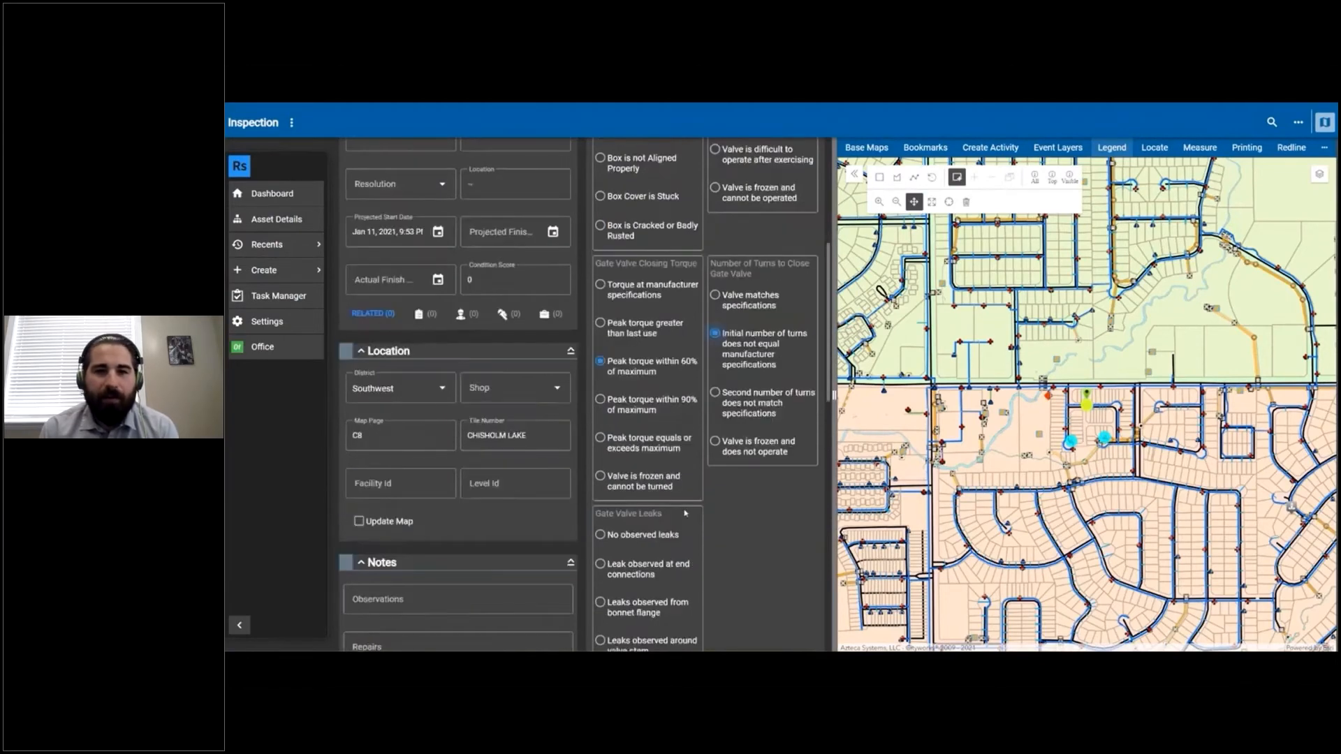
scroll("down", 3)
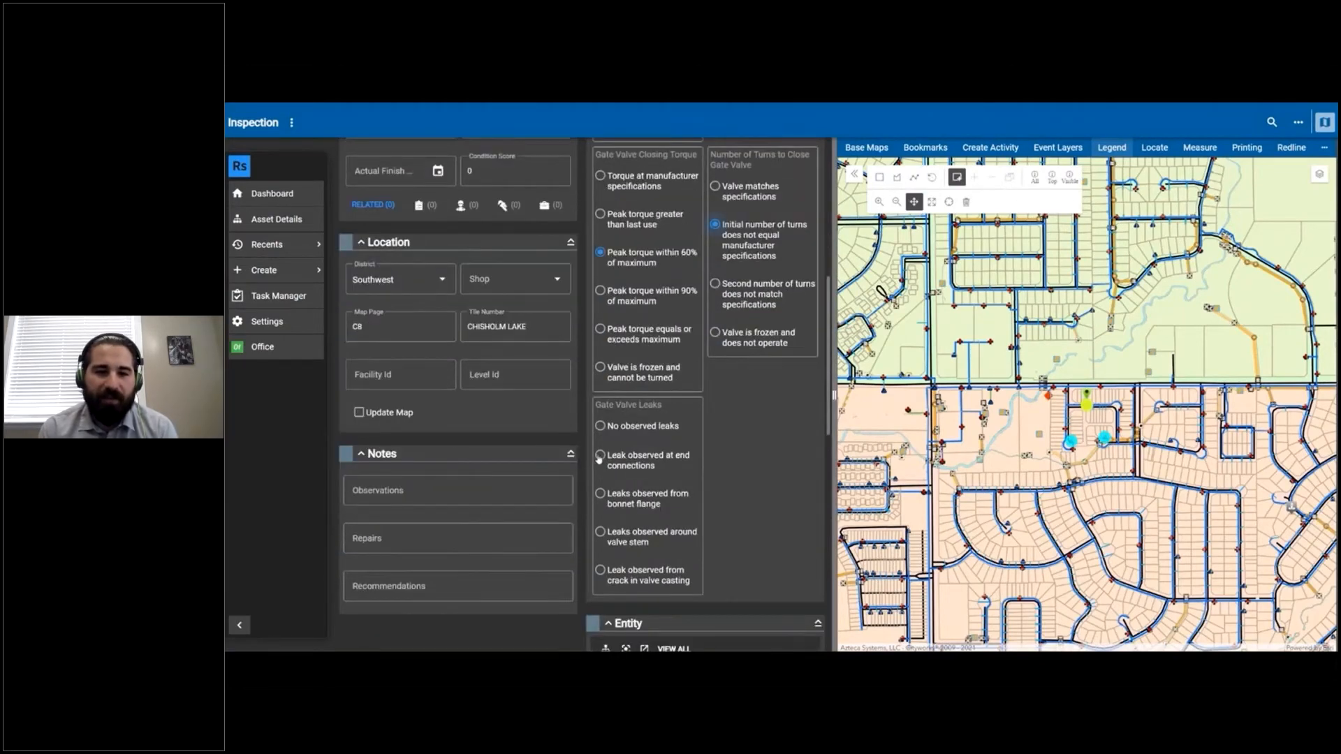
left_click(601, 459)
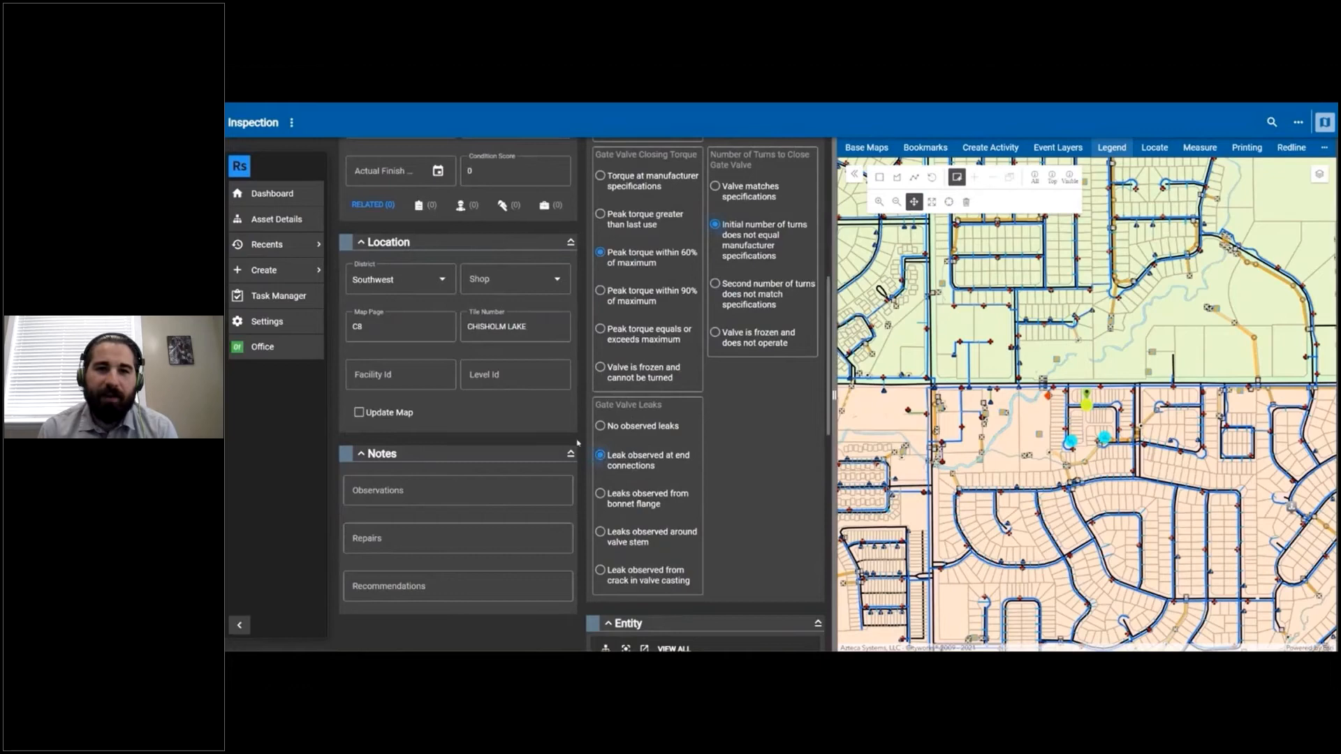
scroll("up", 3)
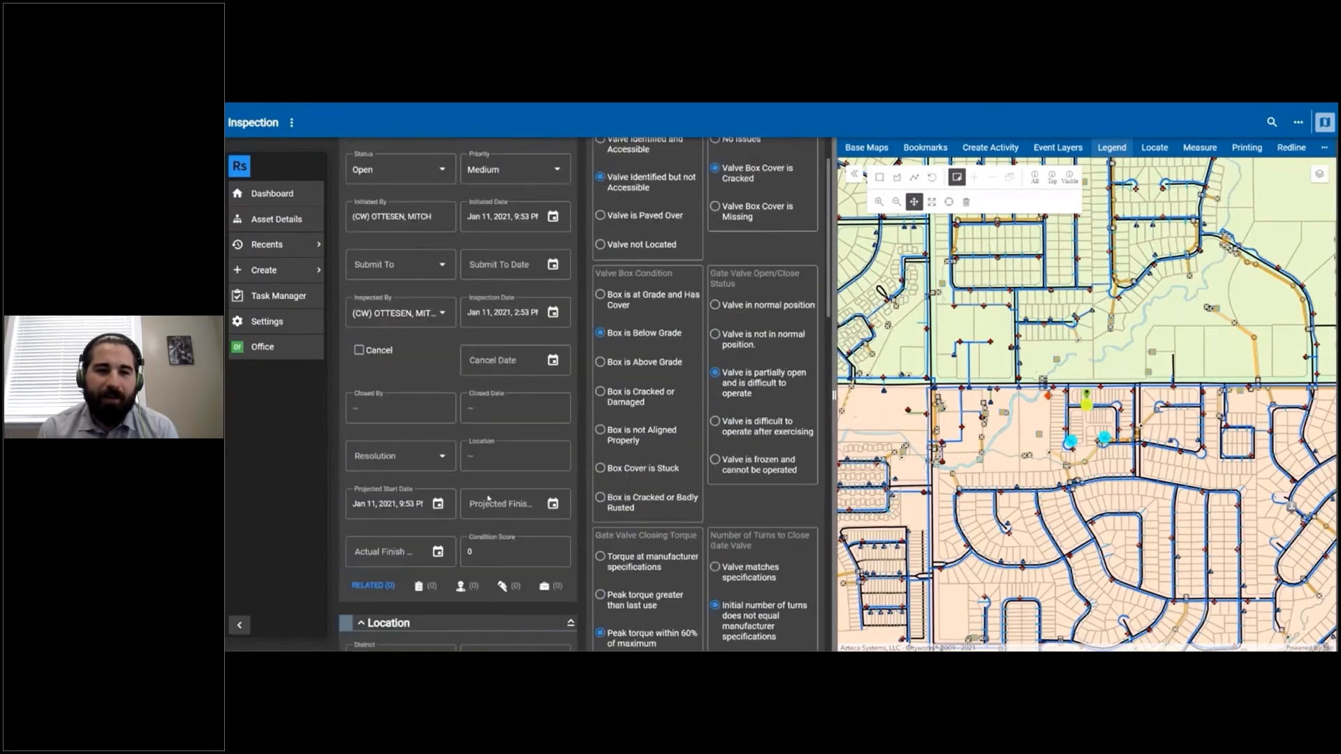
Set resolution Create WO - Repairs, status Completed, and save so the inspection closes with score 43.
left_click(400, 455)
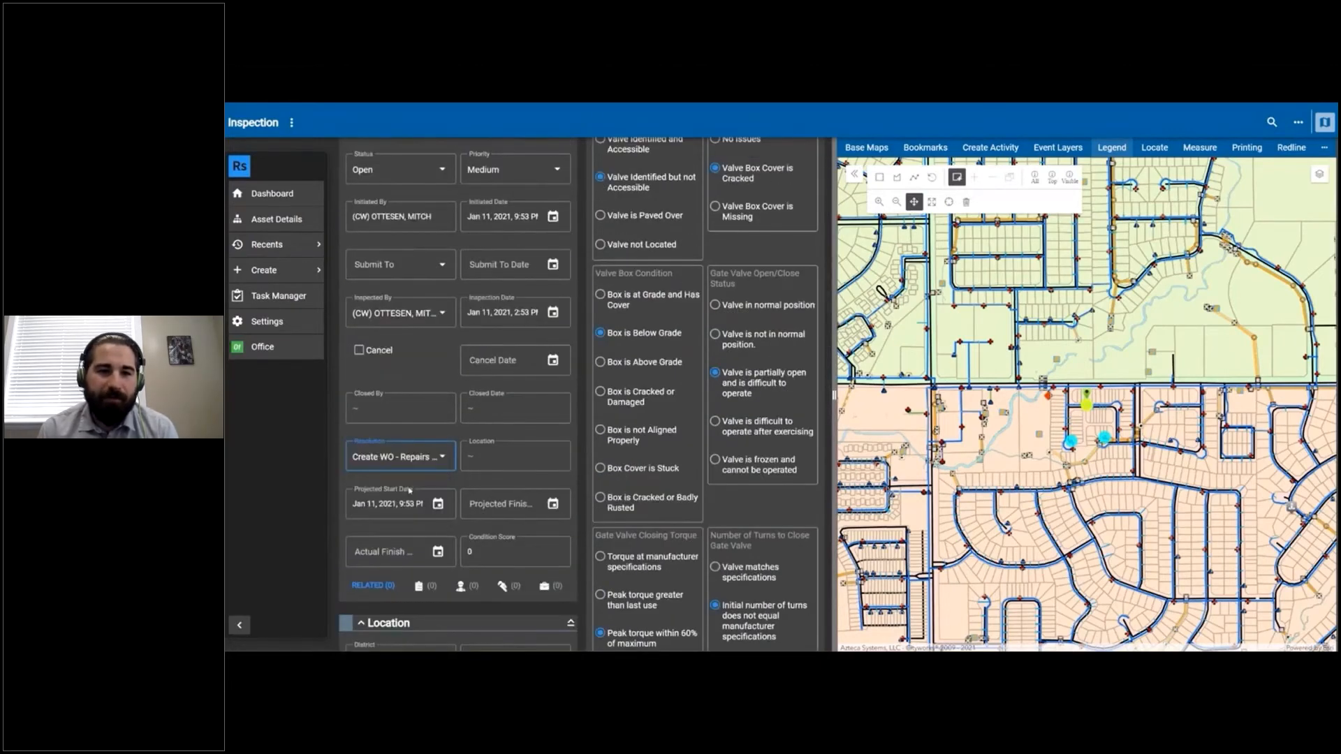
scroll("up", 3)
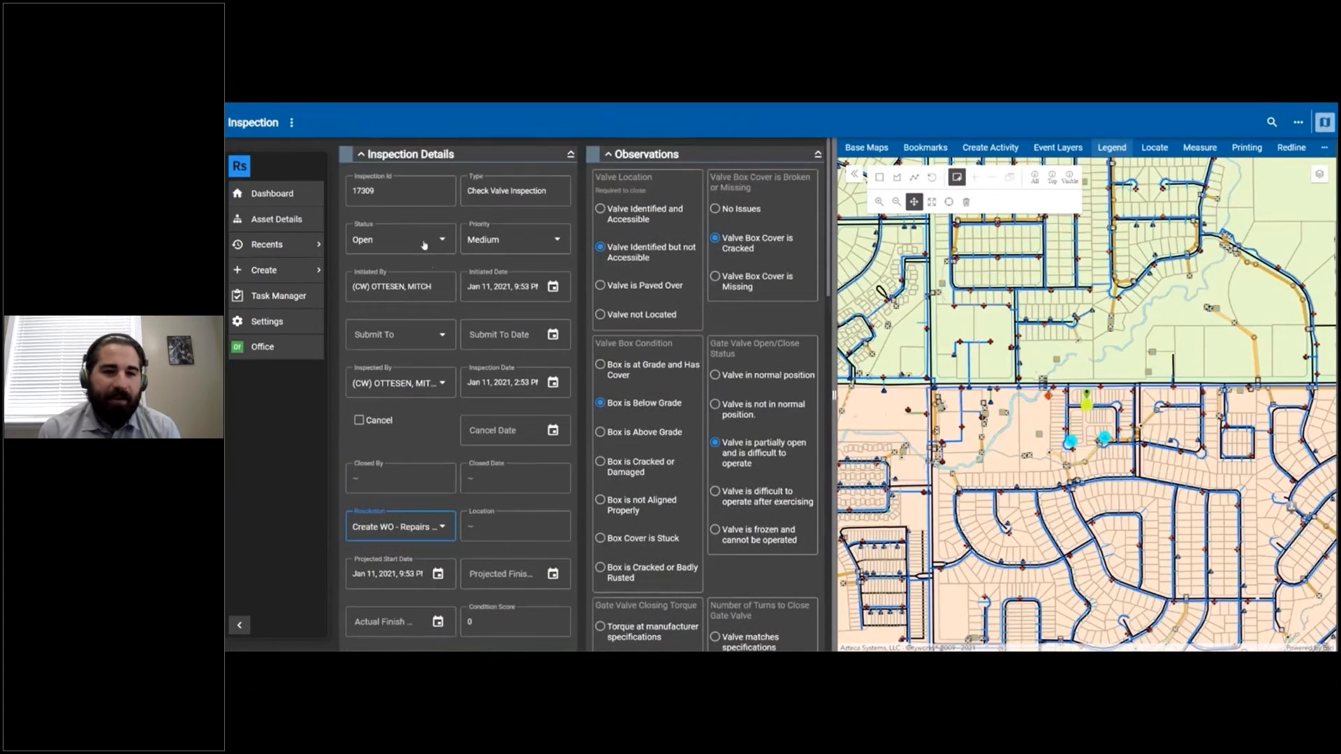
left_click(399, 239)
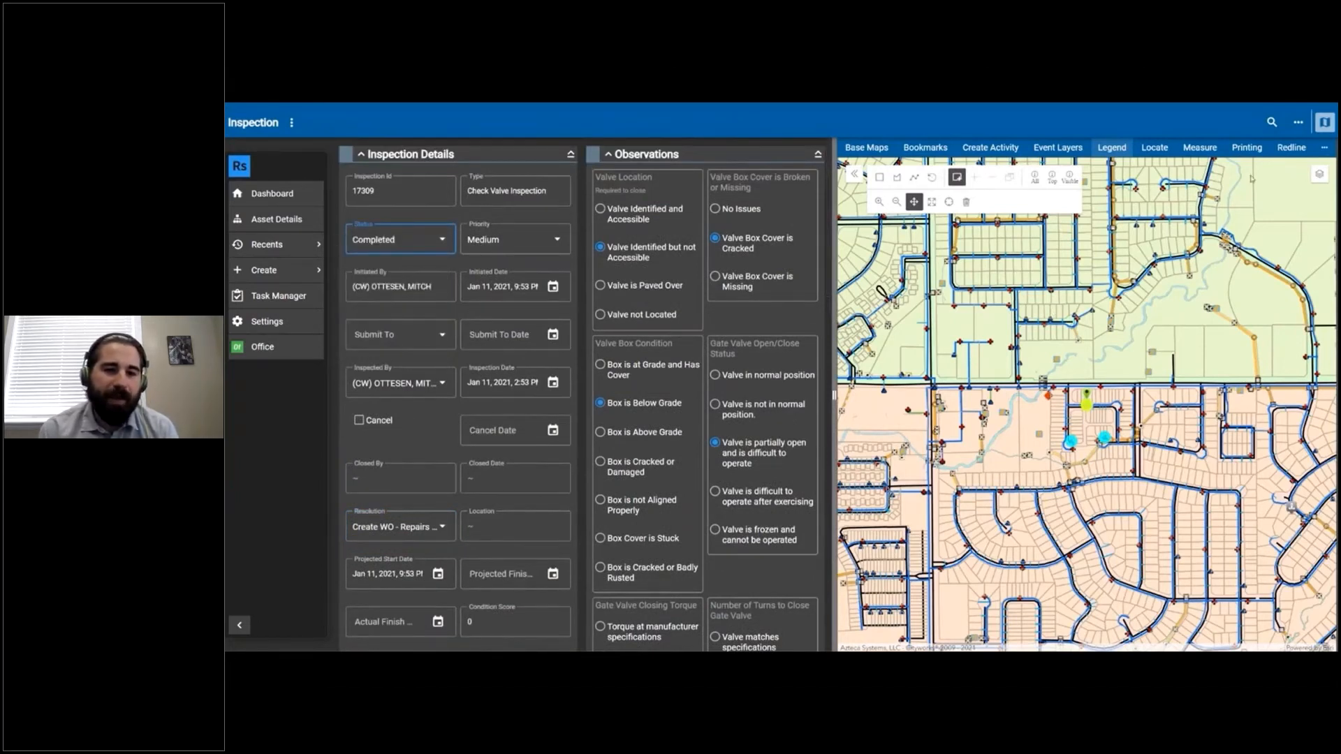
left_click(1291, 147)
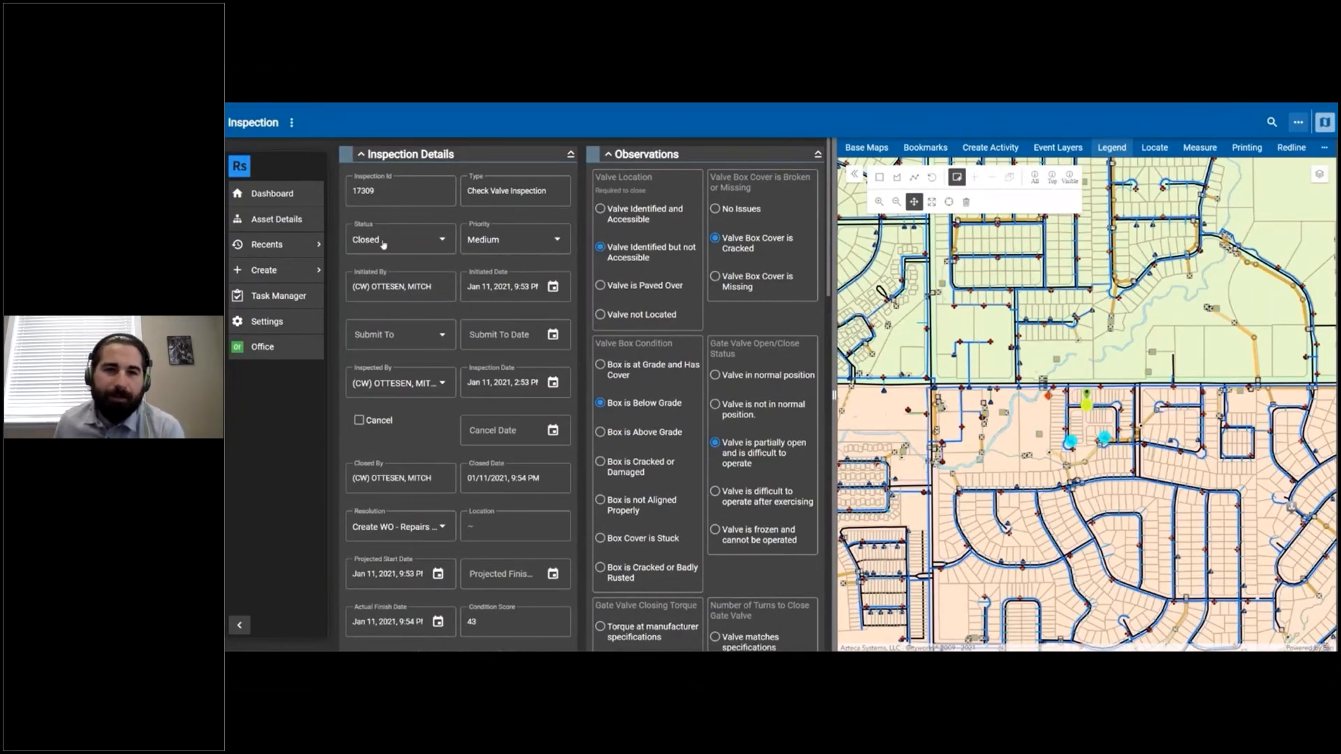
mouse_move(348, 493)
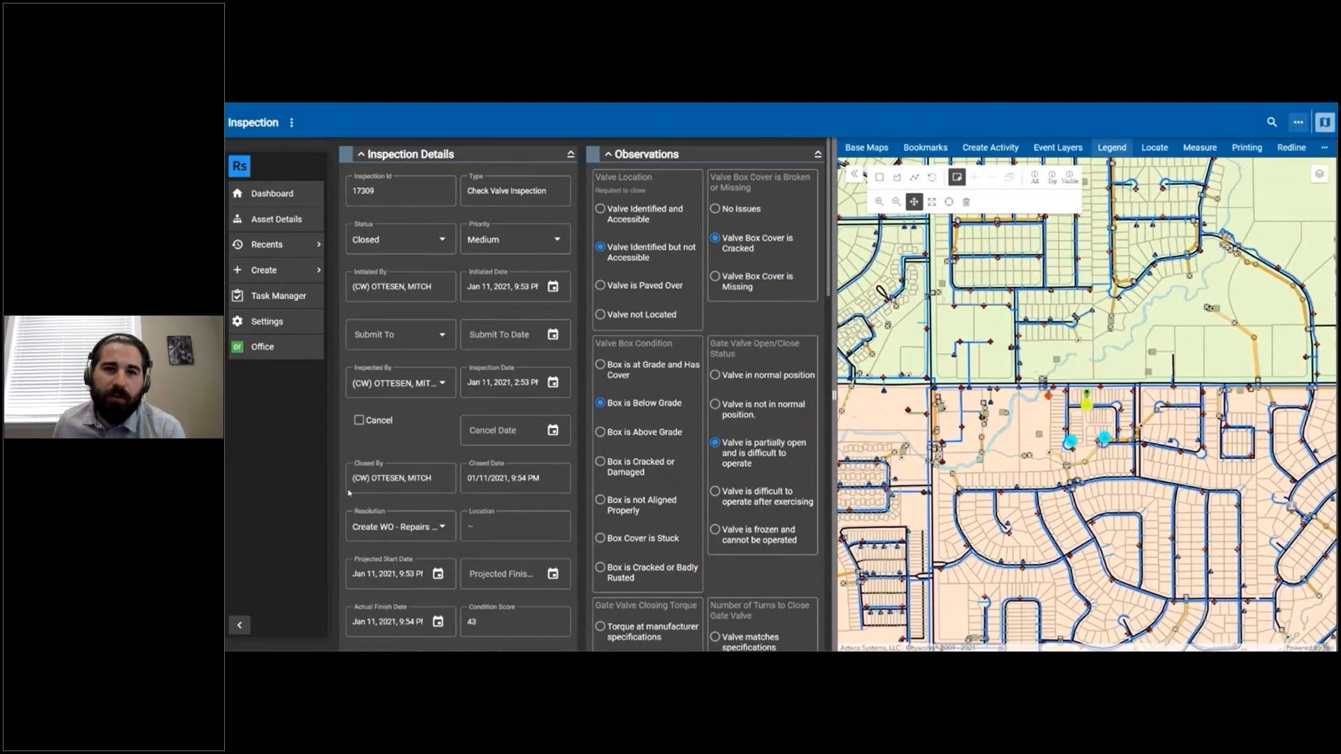
mouse_move(375, 455)
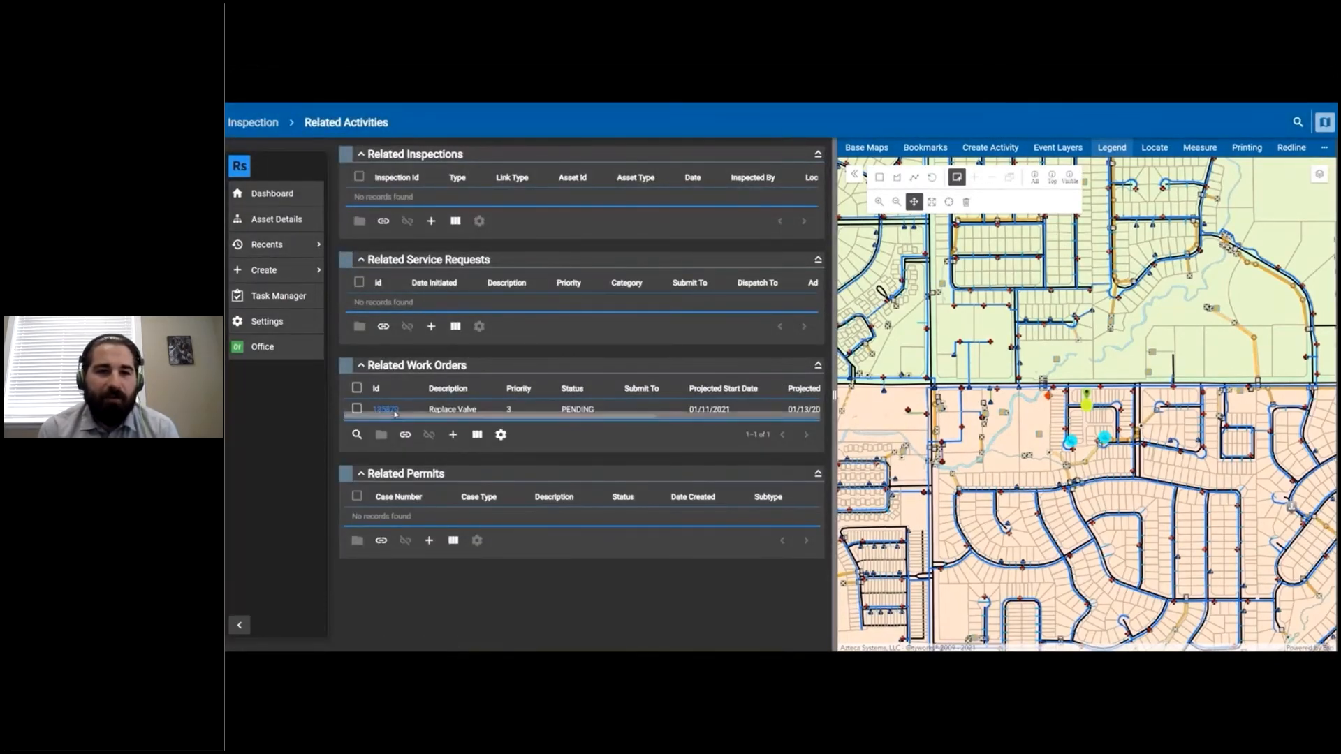
Open linked work order 135879, Replace Valve, from the inspection's Related Work Orders.
left_click(385, 409)
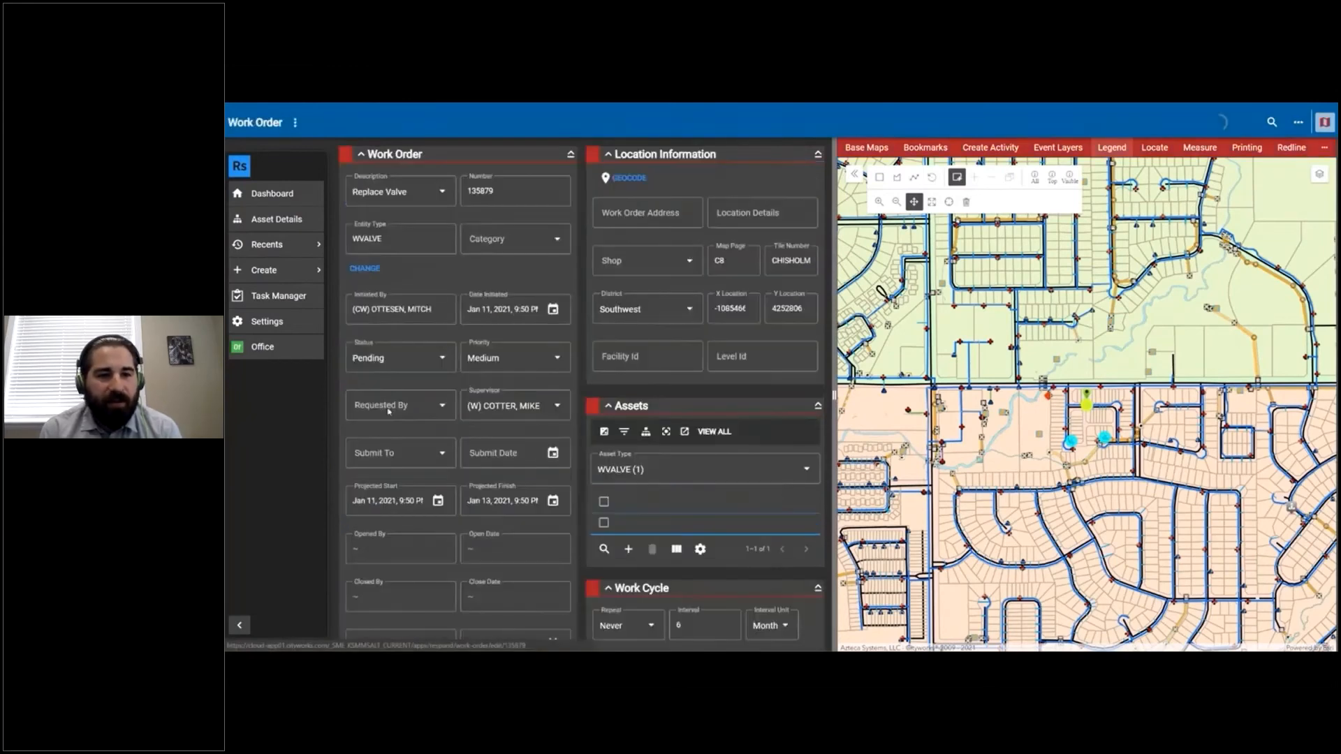